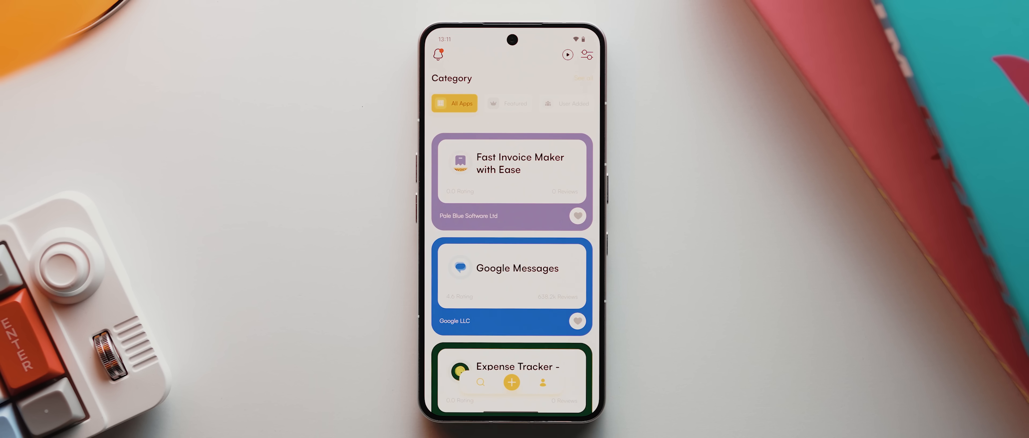
- Browse down through the App Shelf catalogue of app listings
scroll("down", 3)
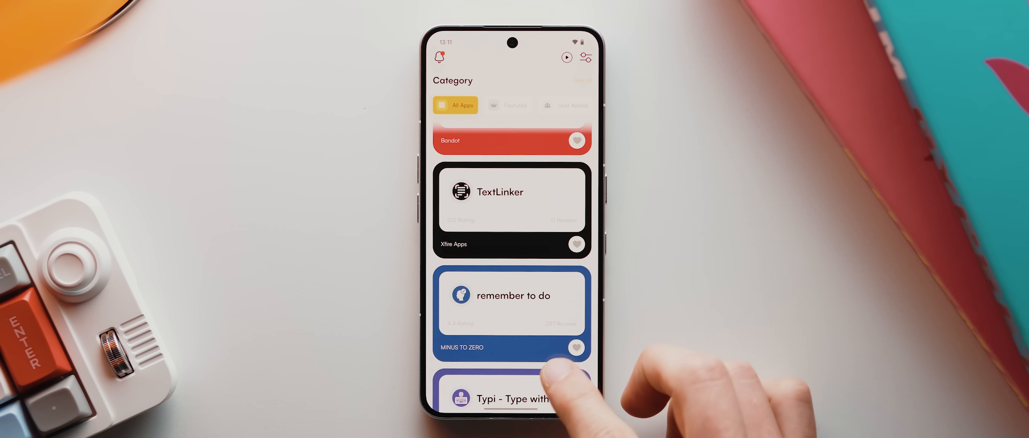
scroll("down", 3)
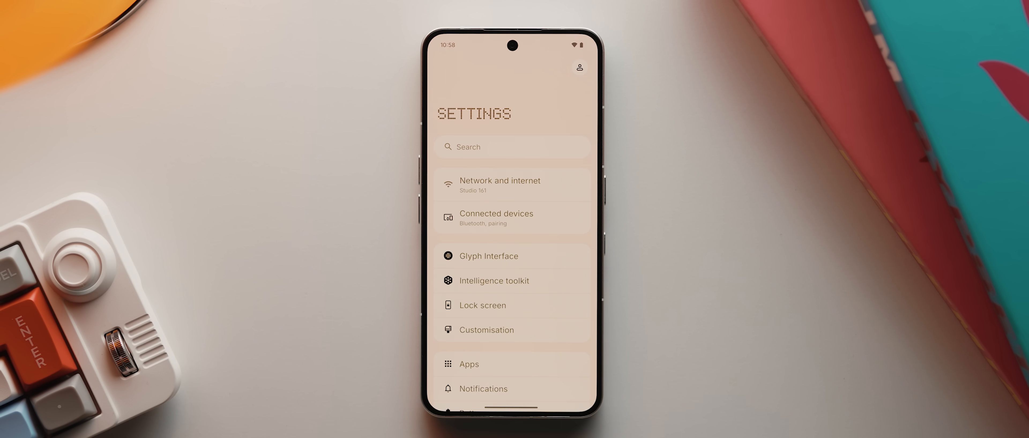
- Unlock Developer options from About phone via the Build number and PIN confirmation
scroll("down", 3)
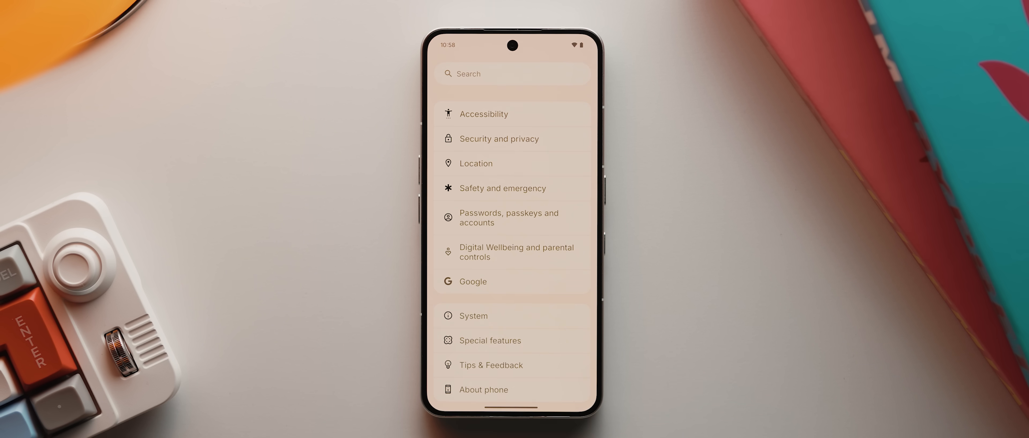
left_click(483, 389)
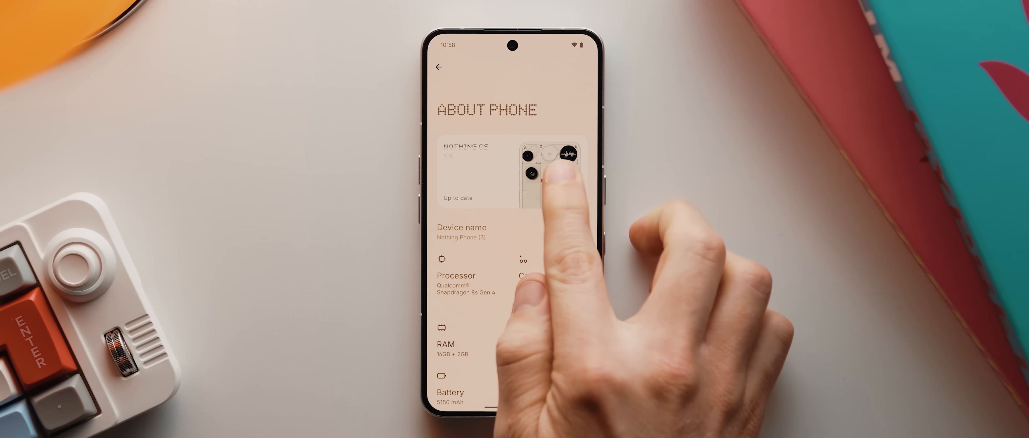
left_click(506, 172)
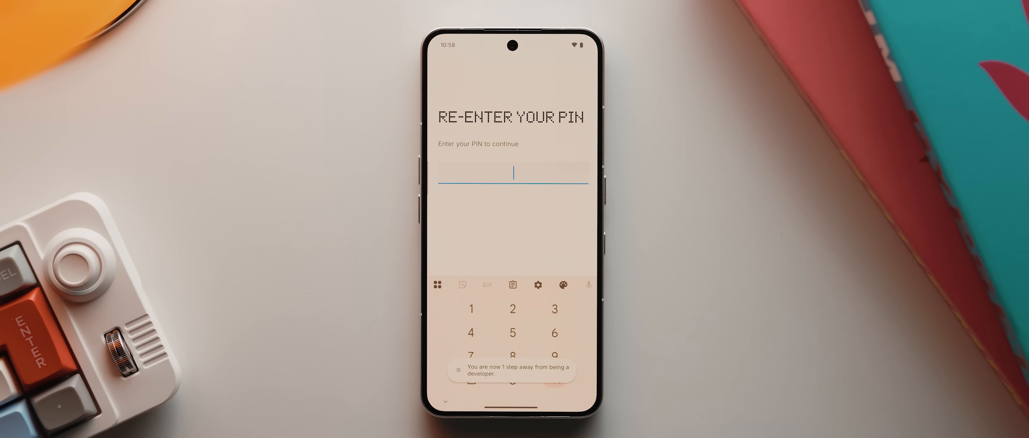
left_click(512, 308)
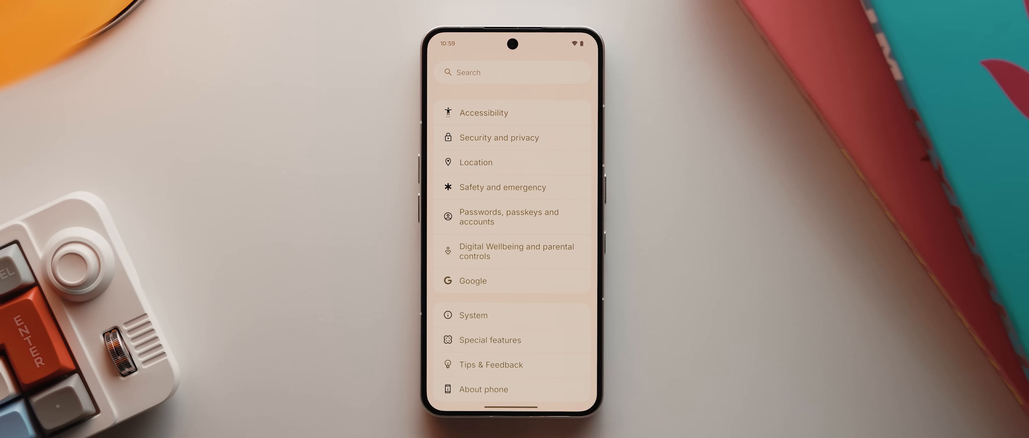
- Go to the System settings page and launch the Shizuku app
left_click(473, 315)
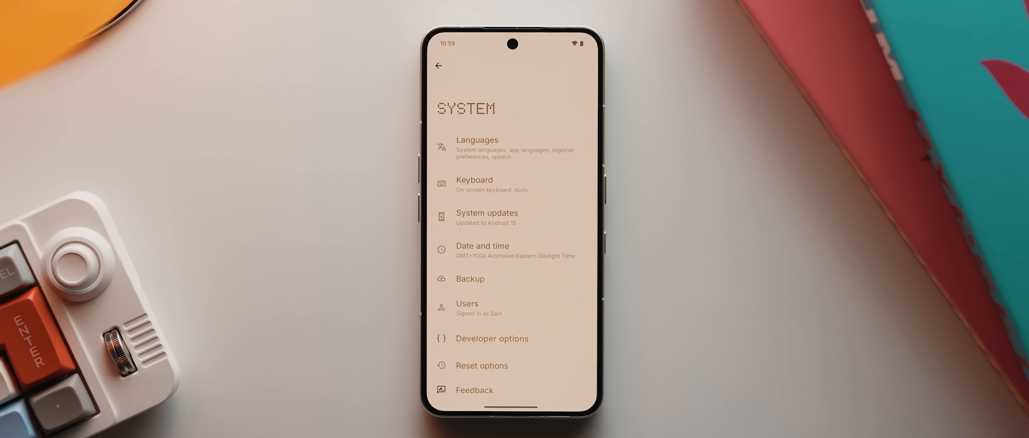
left_click(491, 338)
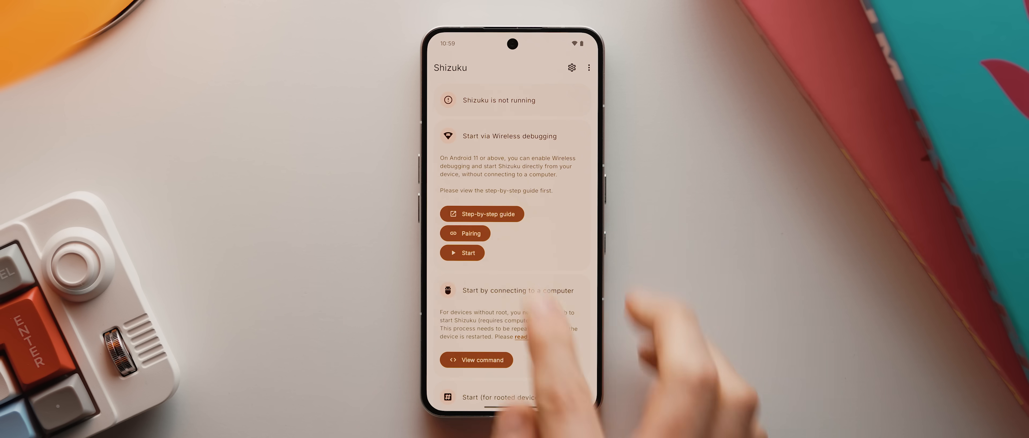
- Pair Shizuku via Developer options' Wireless debugging and the notification pairing code
left_click(465, 233)
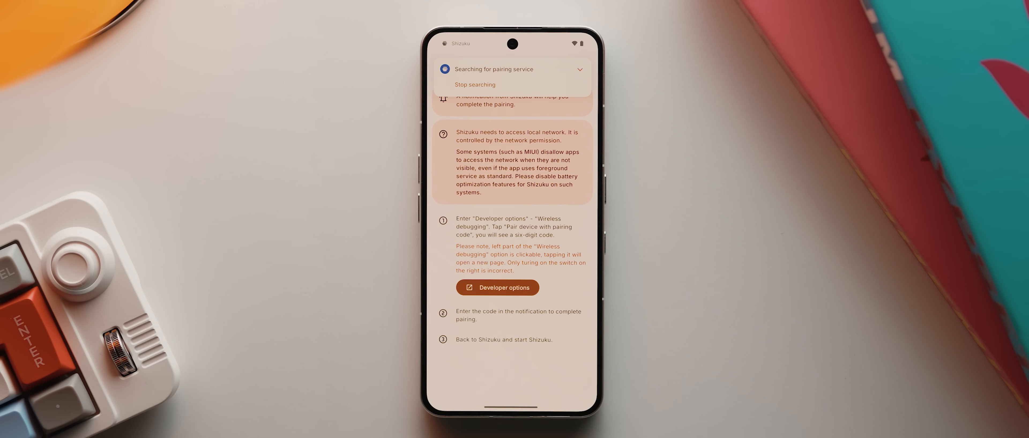
left_click(498, 288)
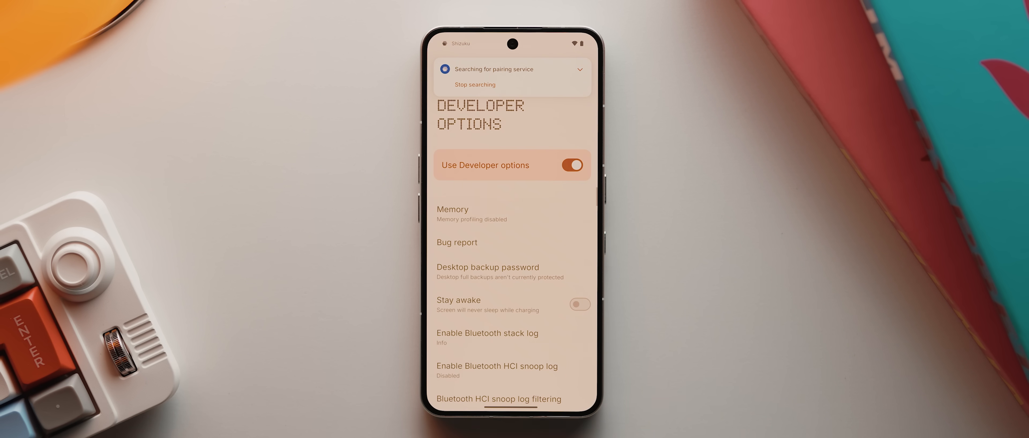
scroll("down", 3)
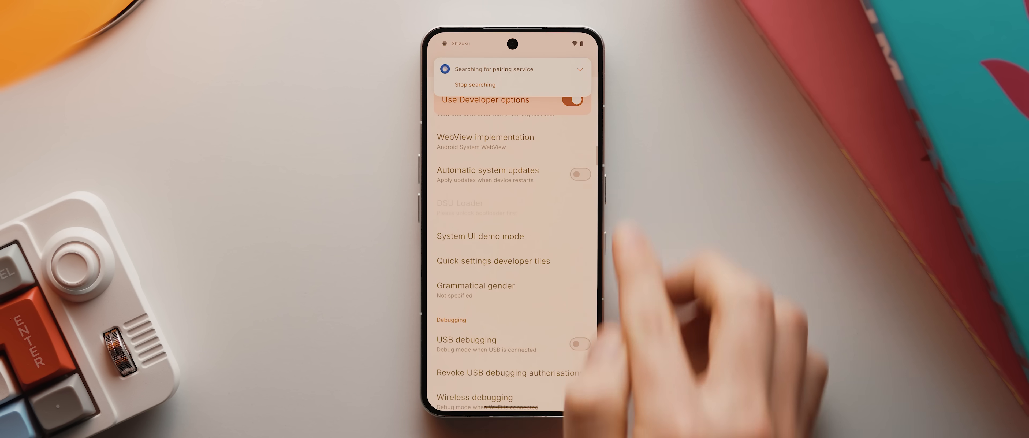
left_click(473, 397)
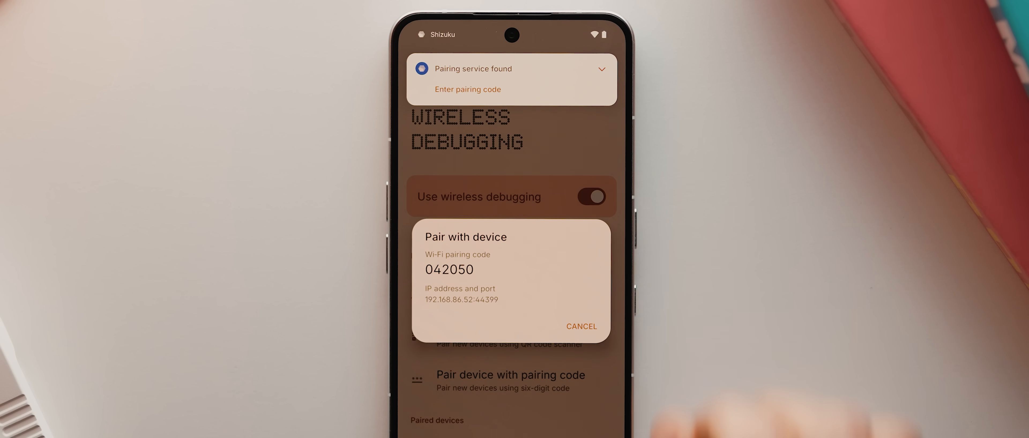
left_click(467, 89)
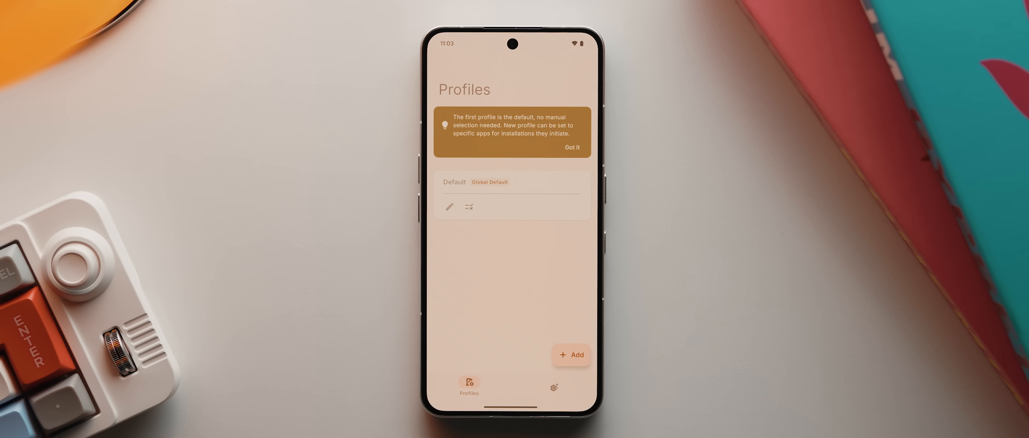
- In Preferences, allow InstallerX Revived to access Shizuku all the time
left_click(554, 385)
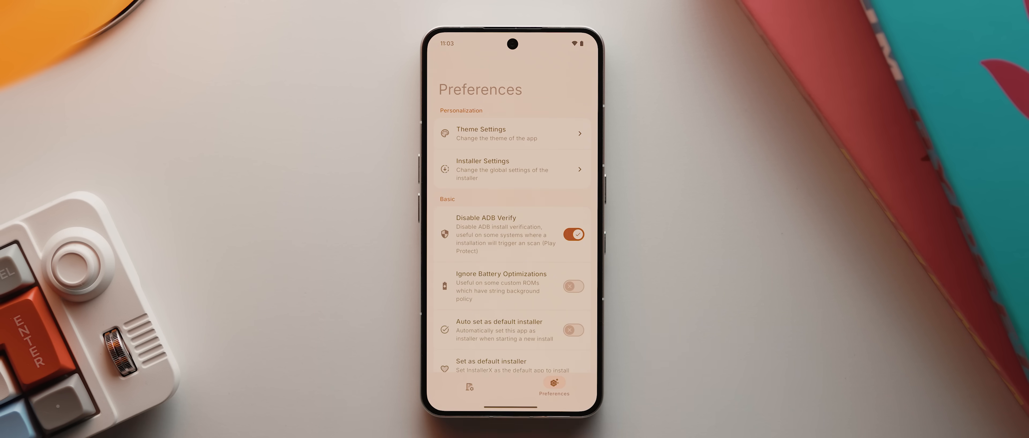
scroll("down", 3)
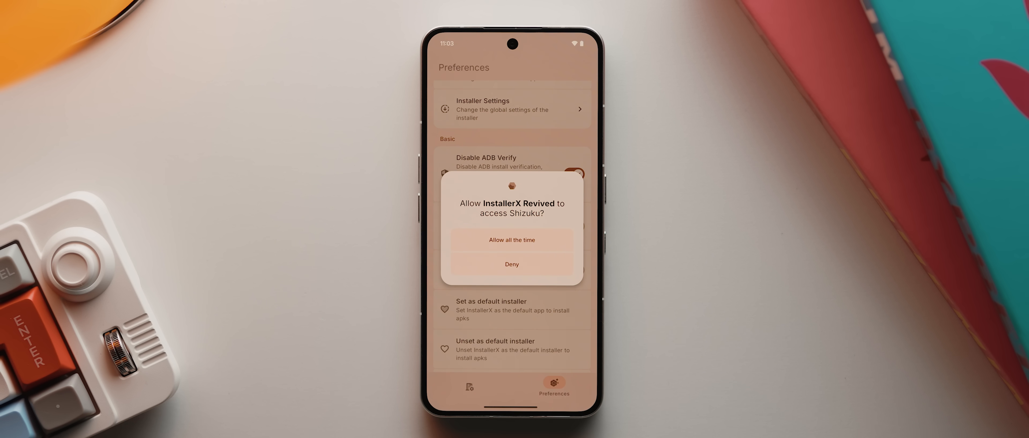
left_click(512, 240)
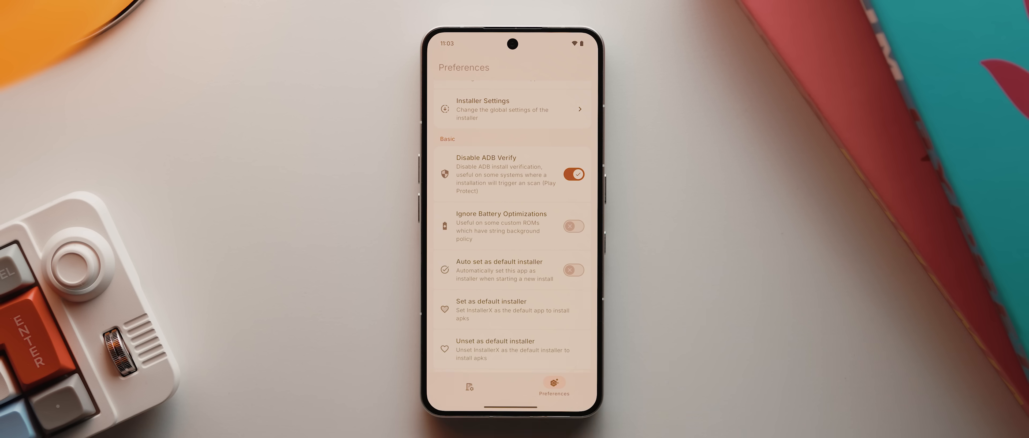
- Enable Ignore Battery Optimizations so the app can always run in background
left_click(497, 310)
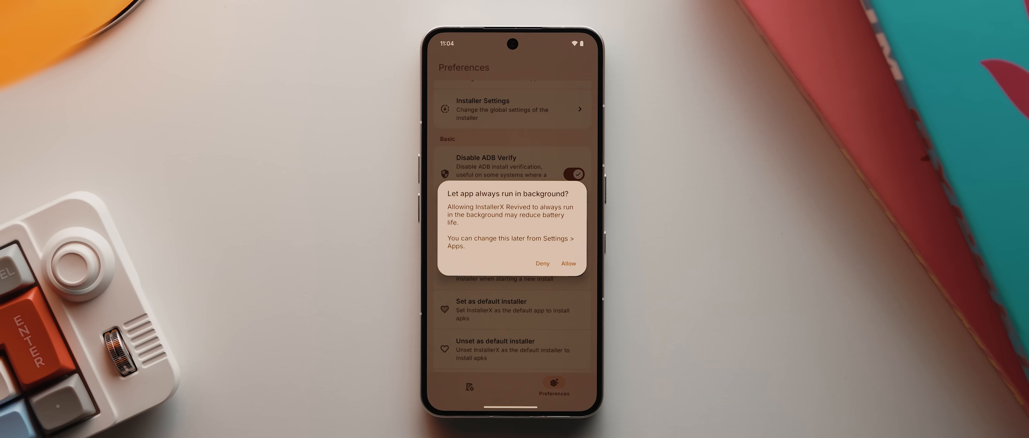
left_click(542, 264)
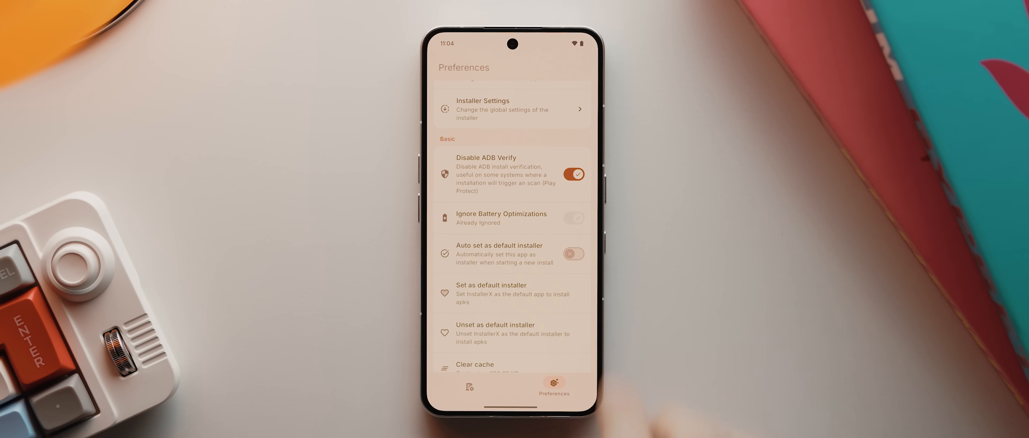
left_click(573, 254)
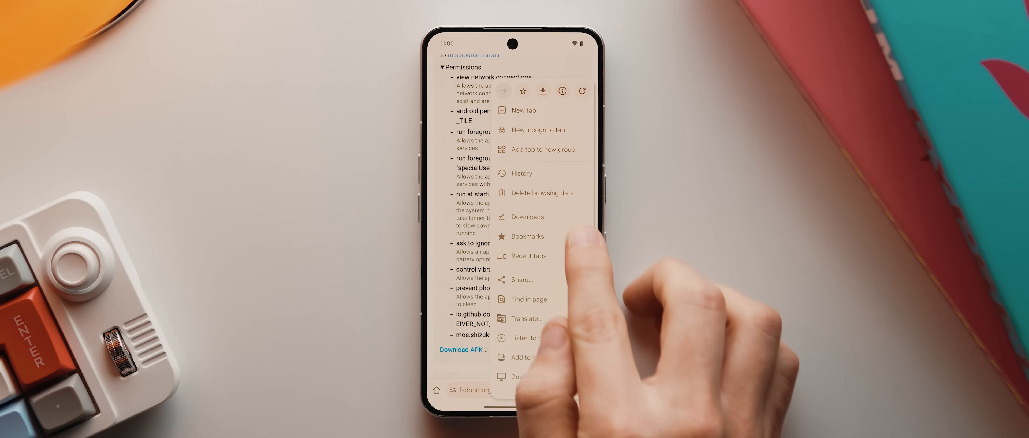
- Reach Chrome's Downloads from the browser menu on the F-Droid app page
left_click(528, 217)
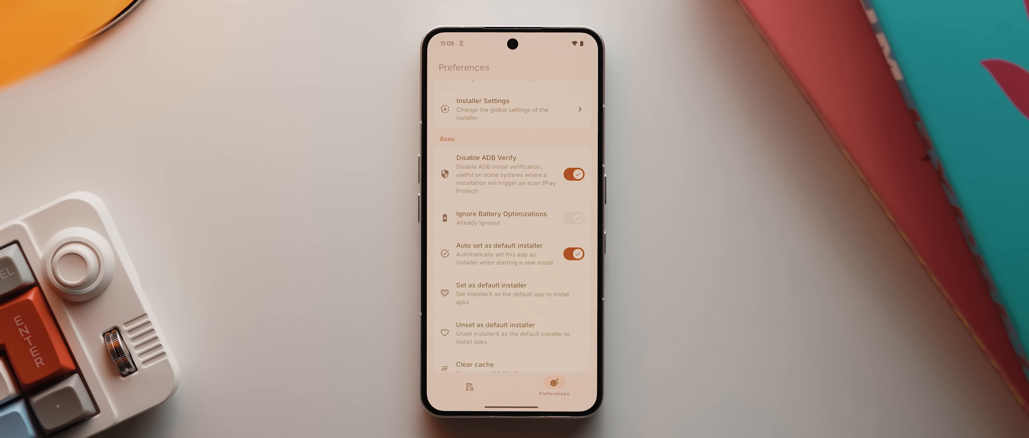
- Edit the Default profile to auto-delete APKs after installation
left_click(469, 388)
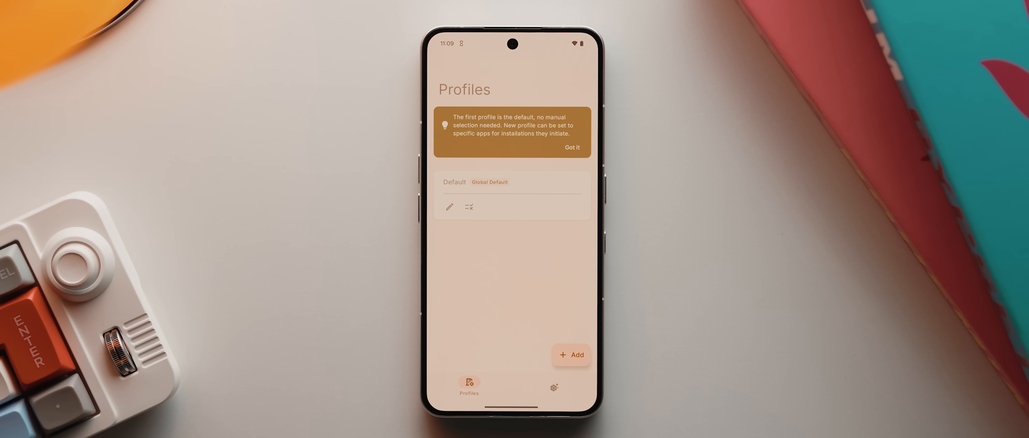
left_click(449, 207)
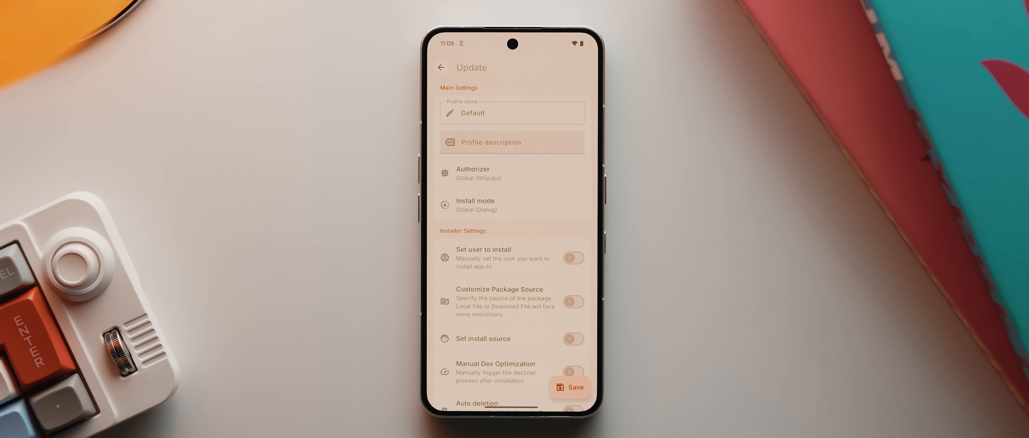
scroll("down", 3)
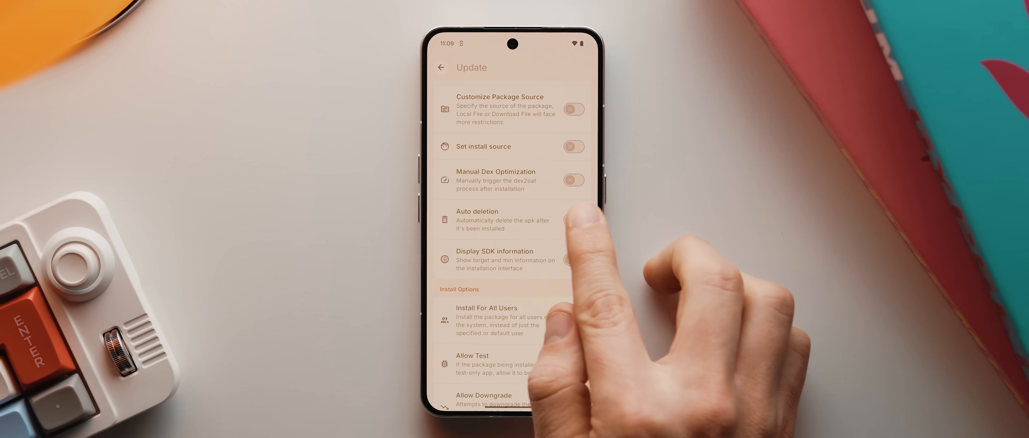
left_click(574, 220)
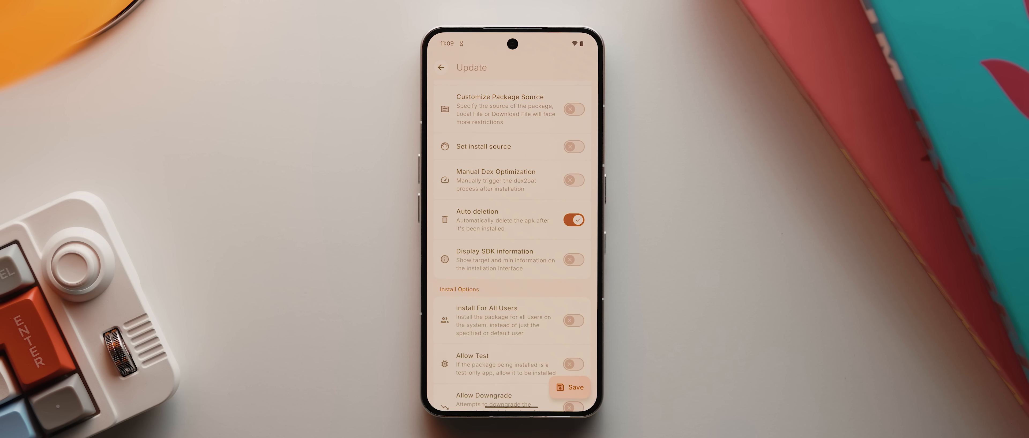
- Enable Bypass Low Target SDK Block and Allow Restricted Permissions, then save the profile
scroll("down", 3)
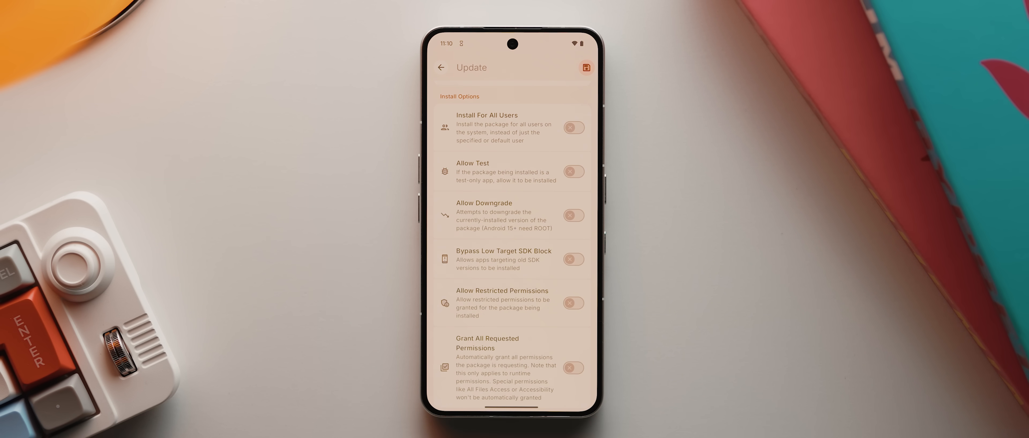
left_click(573, 259)
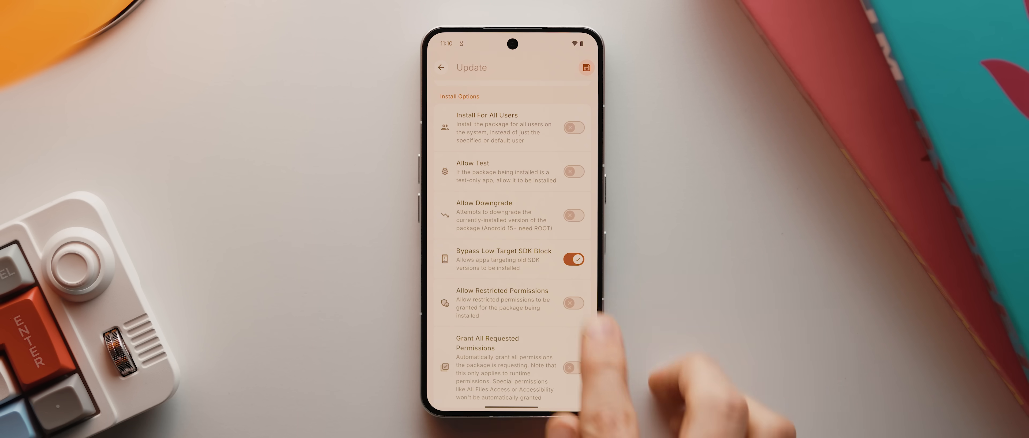
left_click(573, 303)
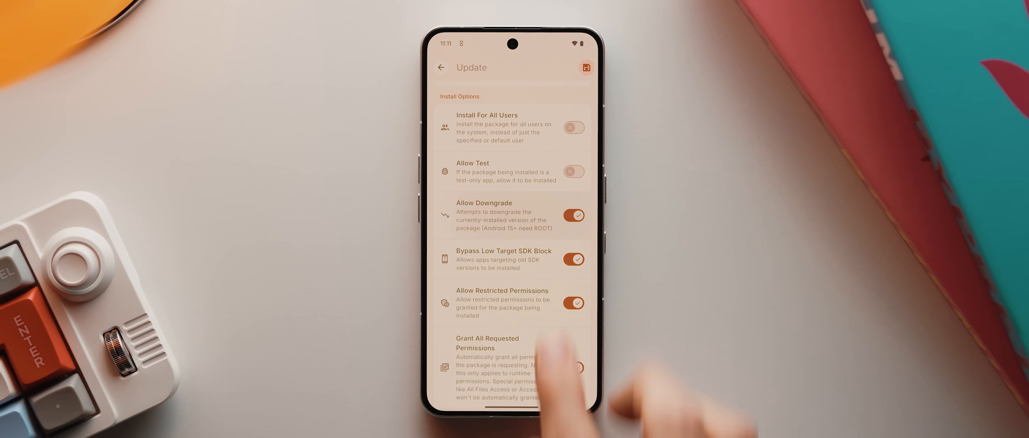
left_click(575, 368)
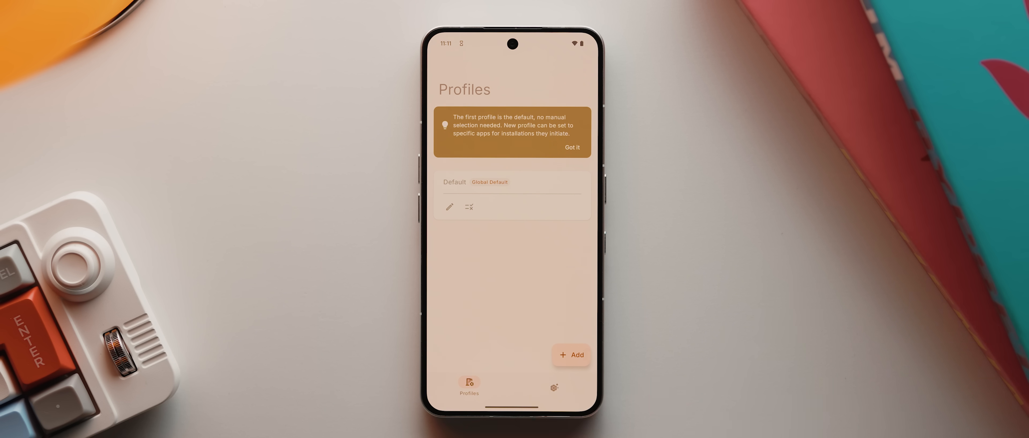
- Create a new profile named Chrome with Auto deletion enabled and save it
left_click(572, 355)
type("Chrome")
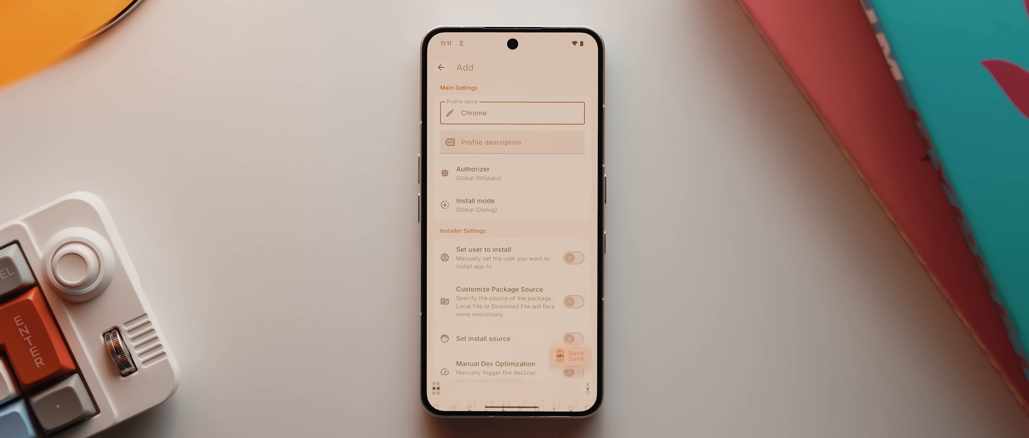
scroll("down", 3)
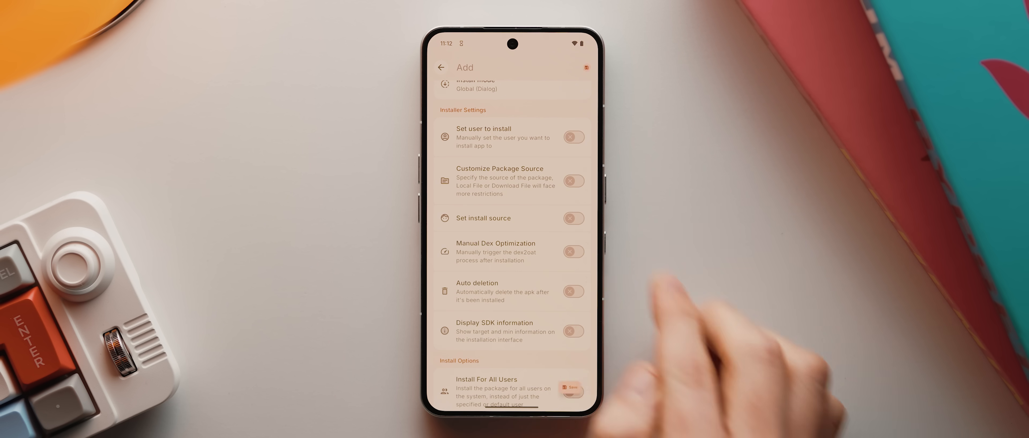
left_click(574, 291)
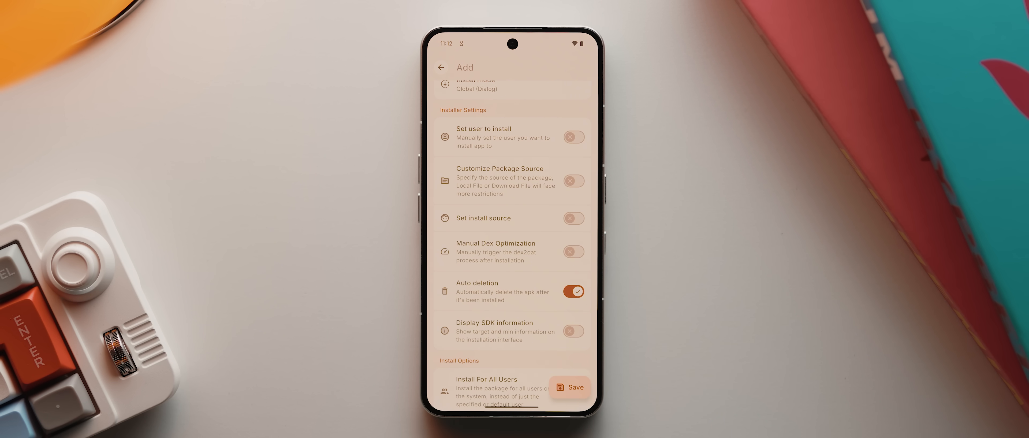
left_click(442, 67)
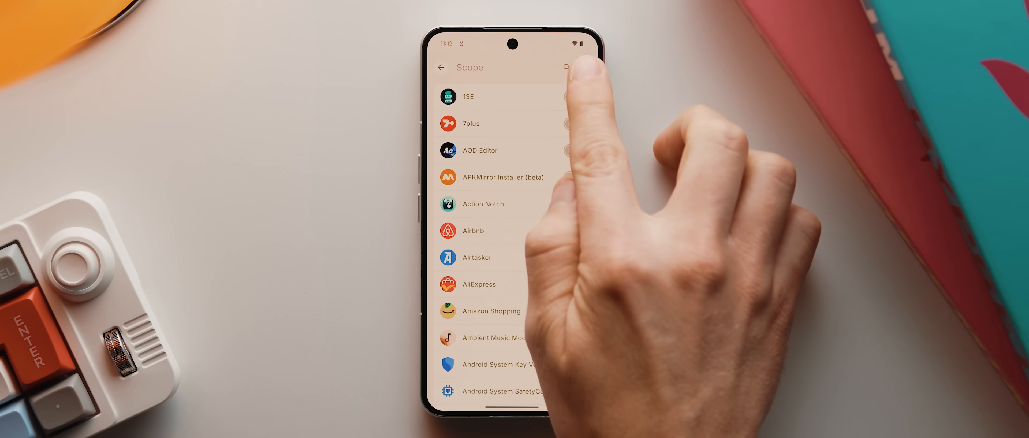
- Search the scope list for 'chr' and apply the profile to Chrome installs
left_click(585, 67)
type("chr")
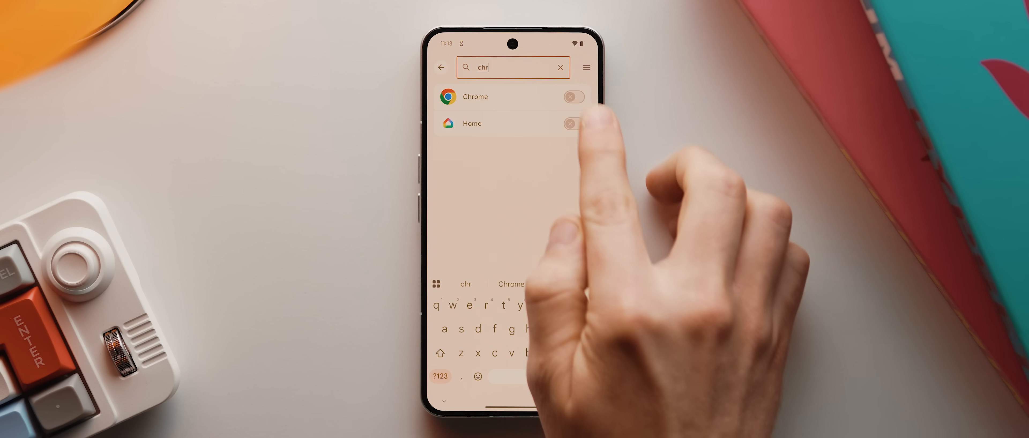
left_click(573, 97)
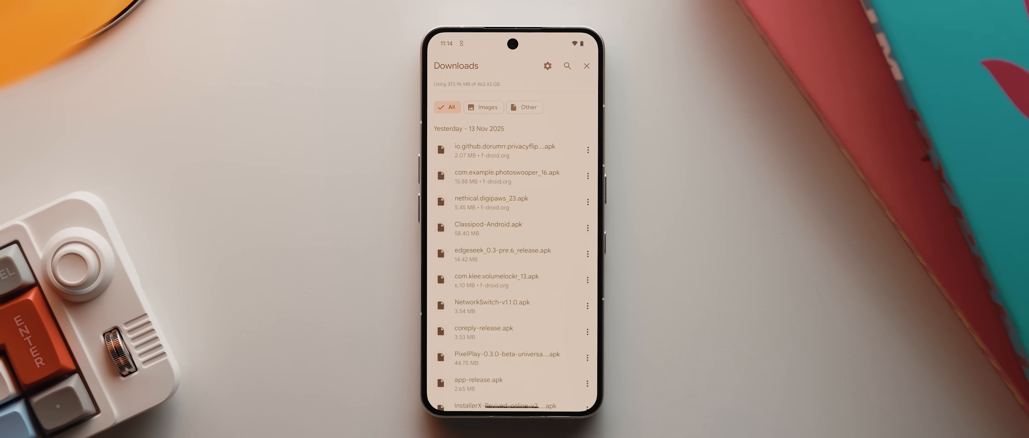
- Leave Chrome Downloads and return to InstallerX Revived's Preferences page
left_click(507, 175)
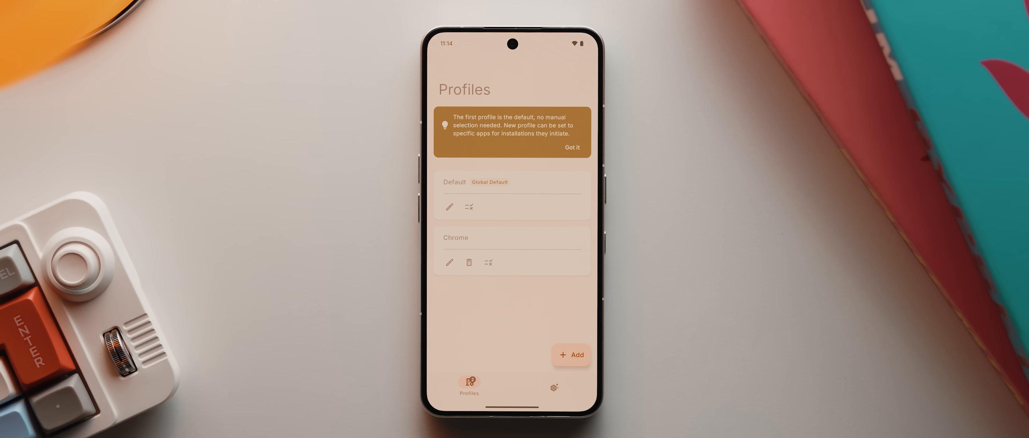
left_click(553, 388)
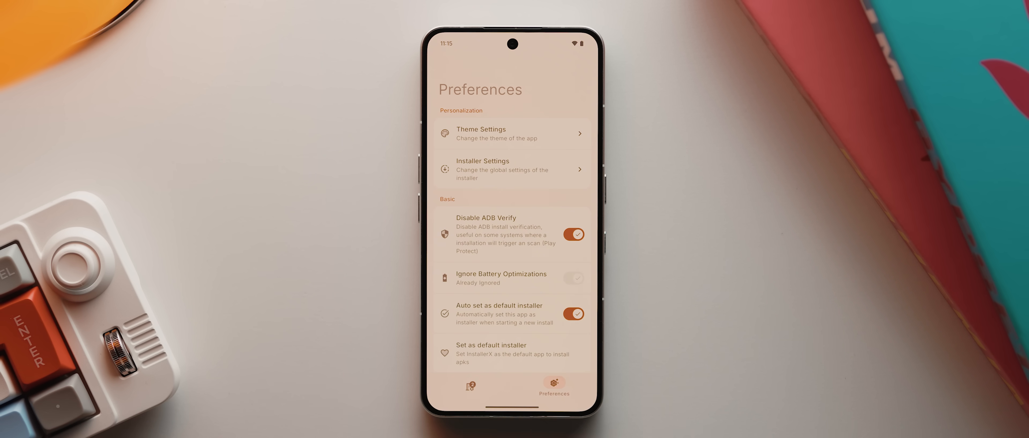
- In Theme Settings set UI Style to Miuix, then return to Preferences
left_click(495, 133)
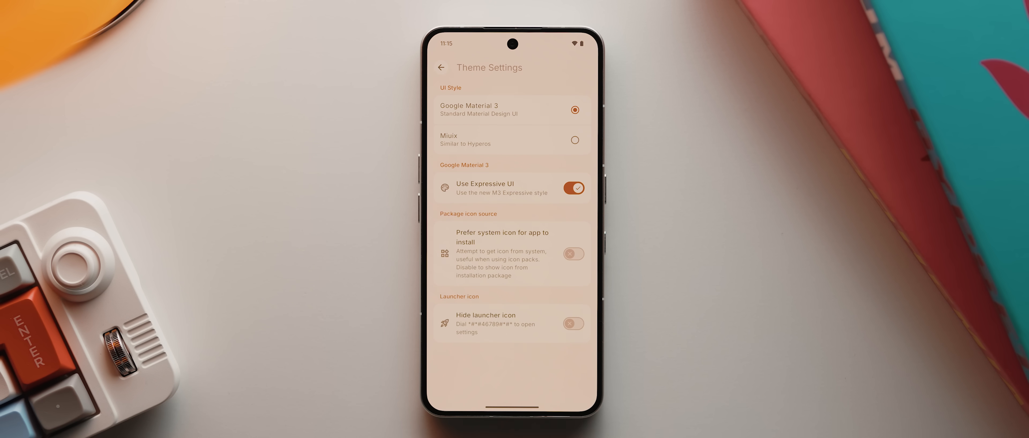
left_click(574, 188)
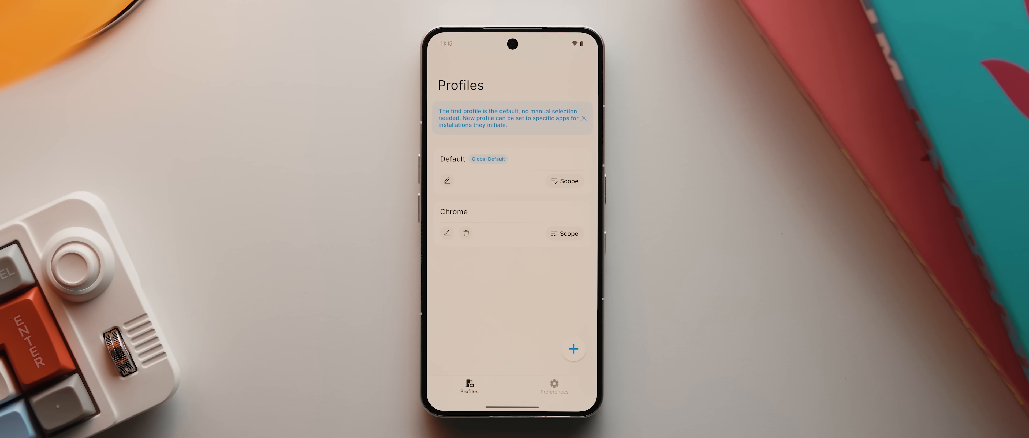
left_click(554, 387)
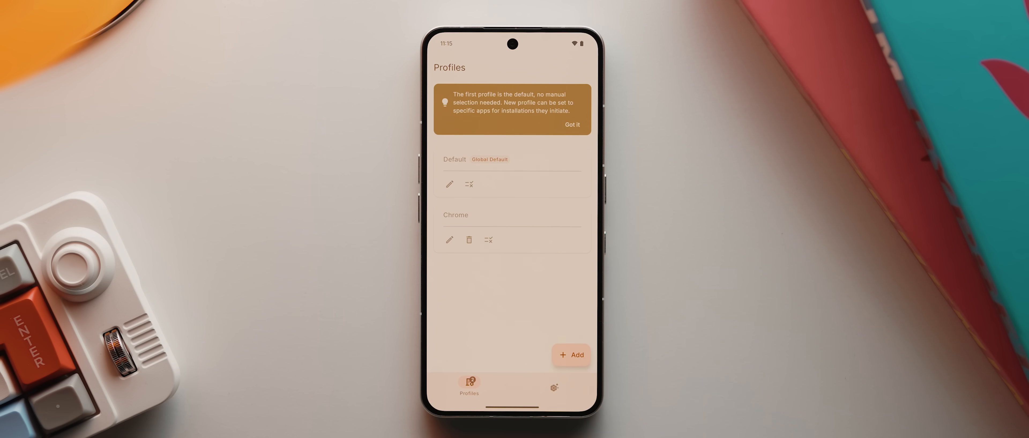
left_click(555, 386)
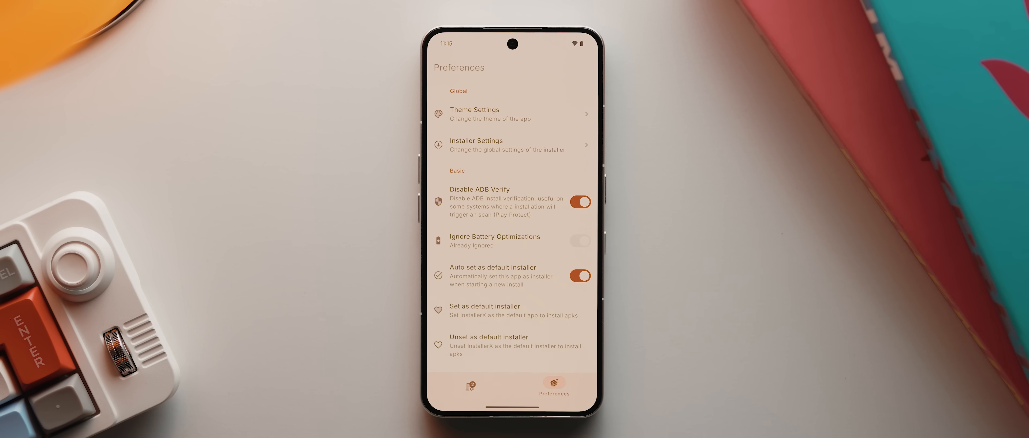
- Switch install mode to Notification and approve the PhotoSwooper install from its notification
left_click(489, 145)
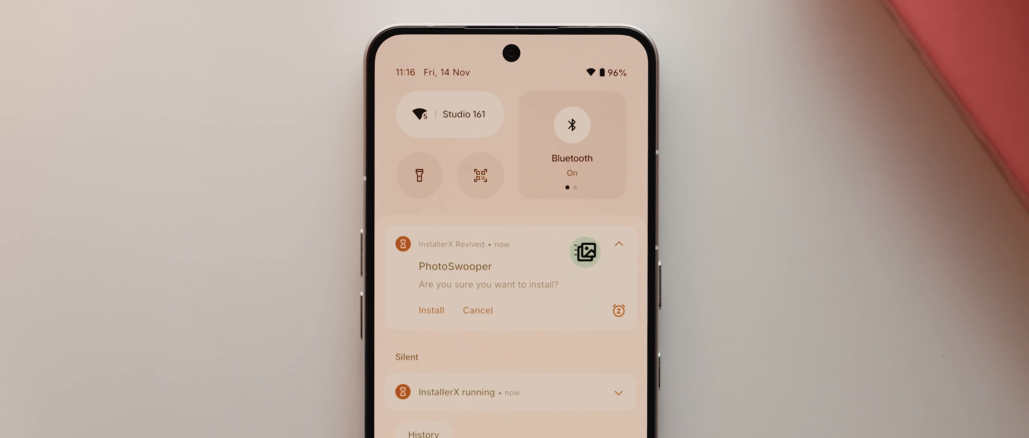
left_click(431, 310)
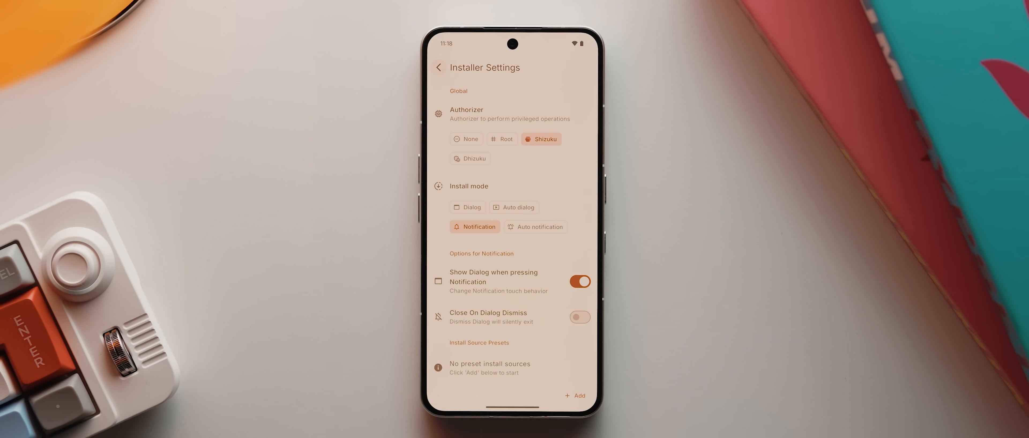
- Set install mode to Dialog (via Auto dialog) and enable Show extended menu
left_click(514, 207)
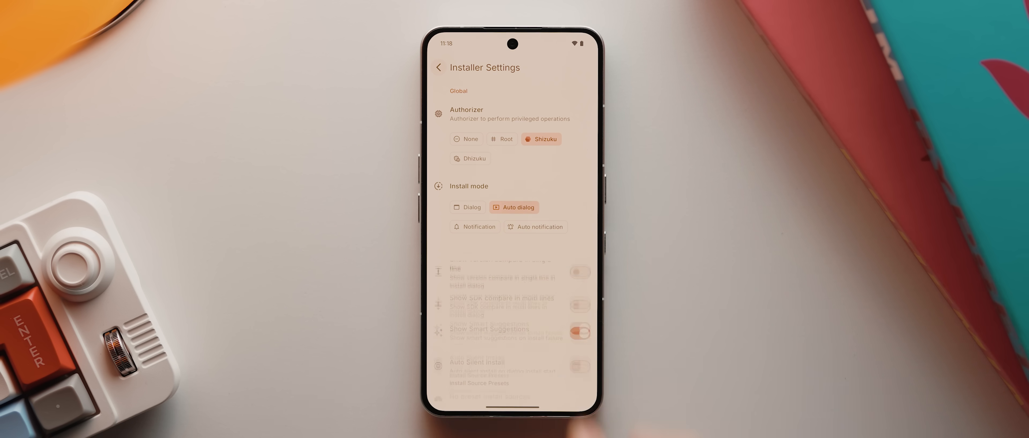
scroll("down", 3)
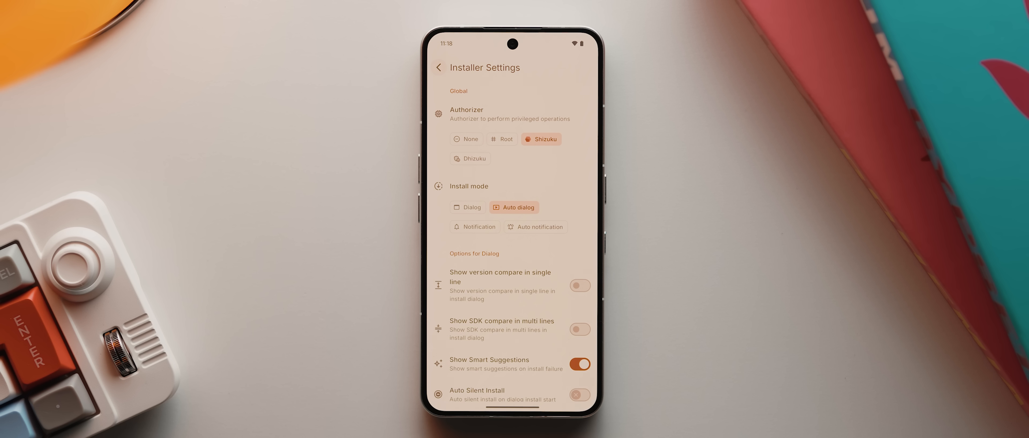
left_click(467, 207)
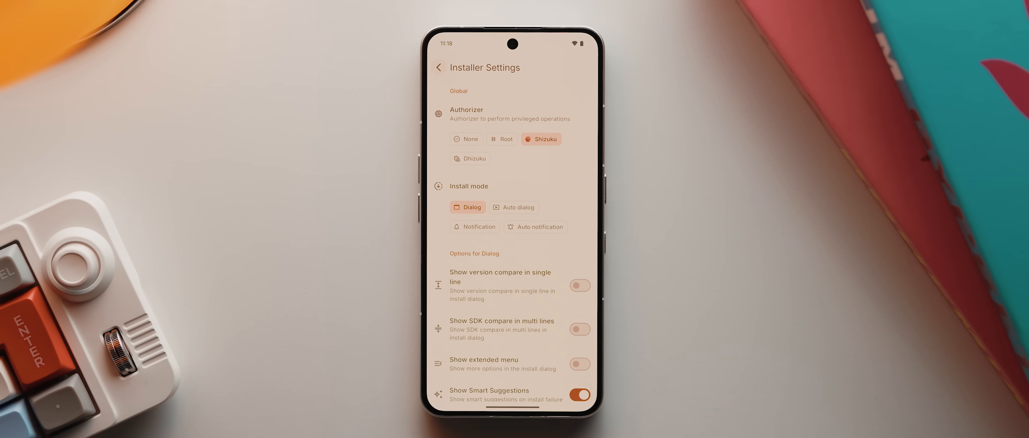
scroll("down", 3)
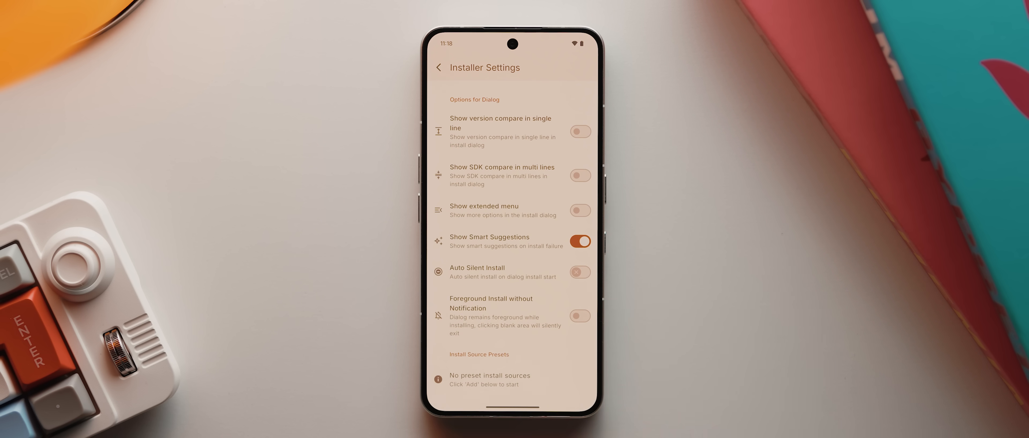
left_click(580, 210)
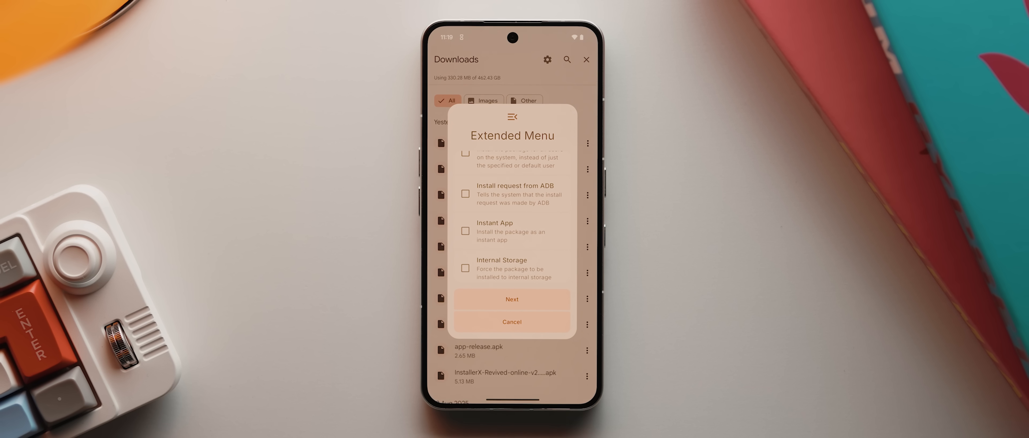
- Open the Extended Menu on the Privacy Flip install dialog, showing permission, installer and APEX options
left_click(511, 299)
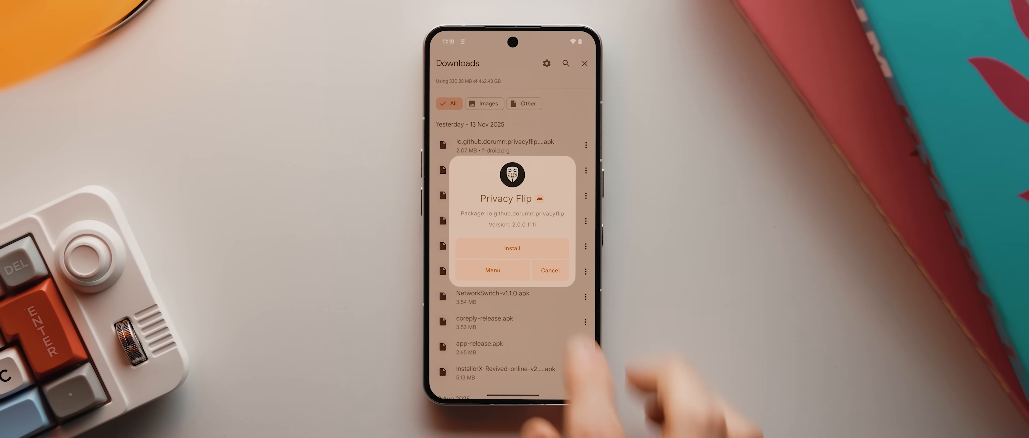
left_click(492, 270)
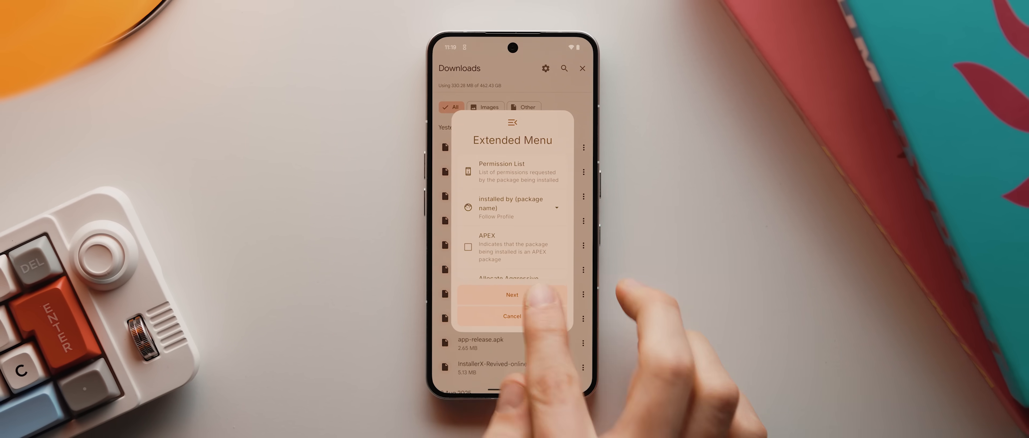